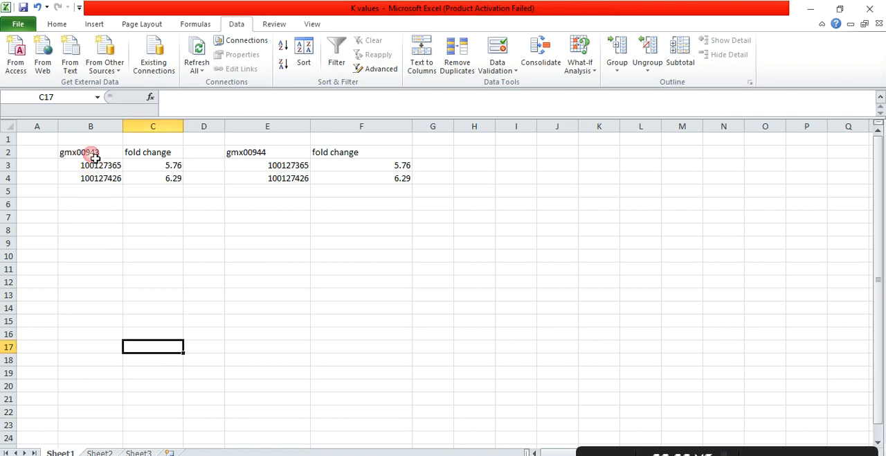
Paste the gmx00943 table (two genes, fold changes 5.76 and 6.29) into Pathview input and submit.
click(90, 153)
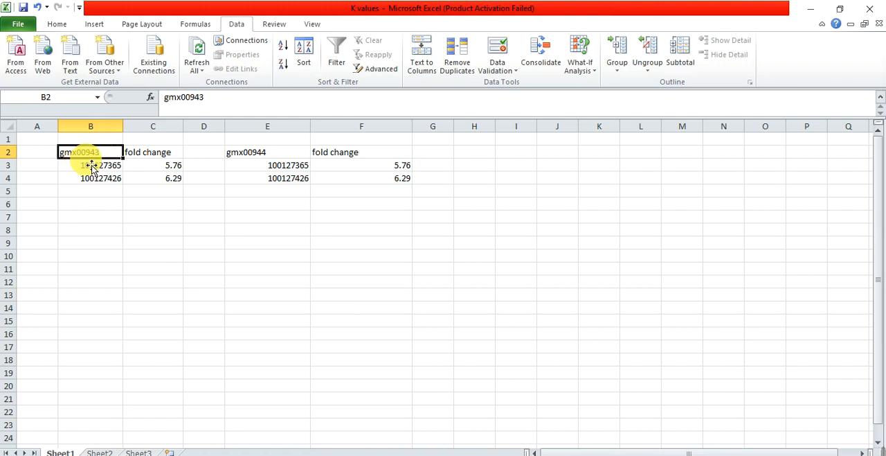
click(268, 152)
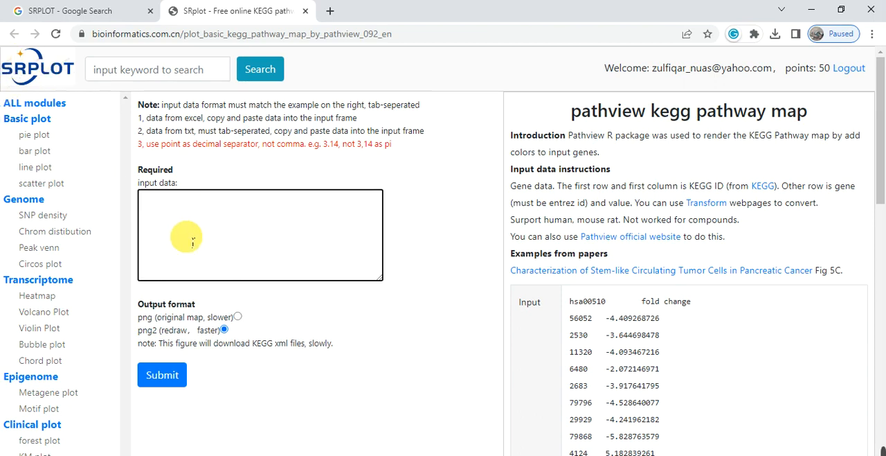
click(161, 374)
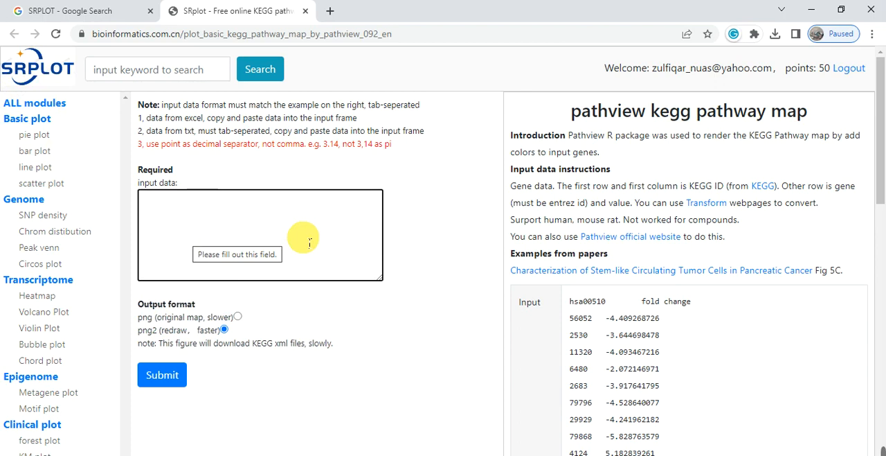
mouse_move(713, 129)
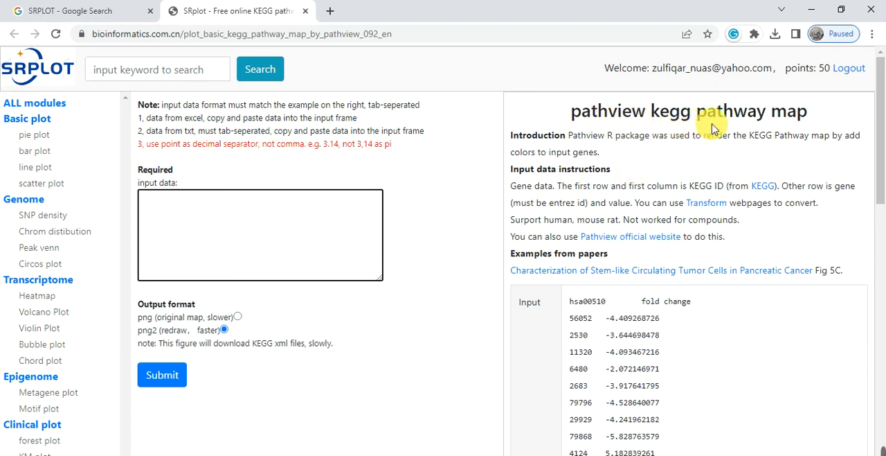
mouse_move(264, 230)
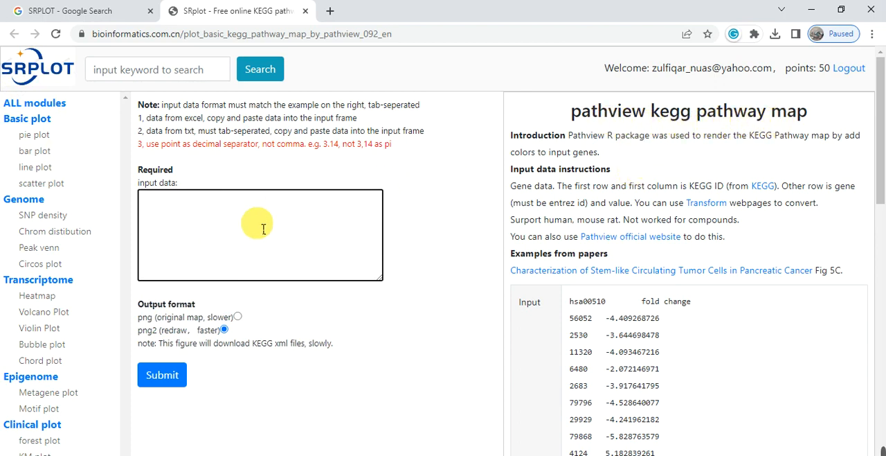
click(160, 374)
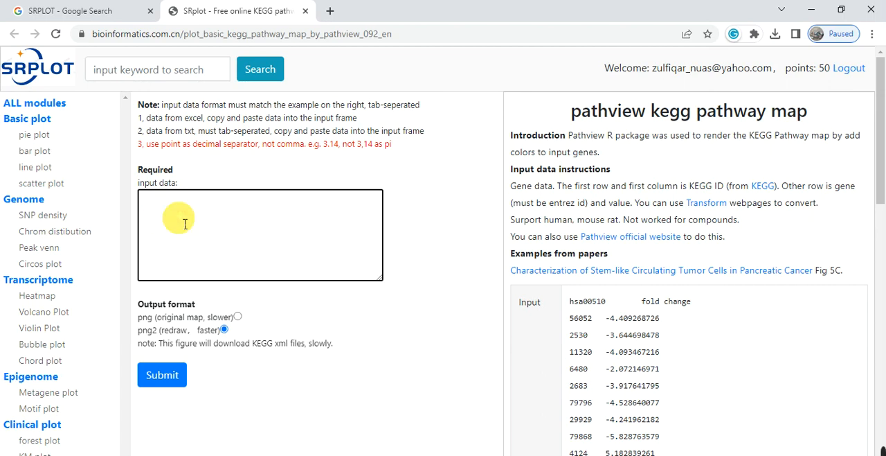
text(gmx00943	fold change)
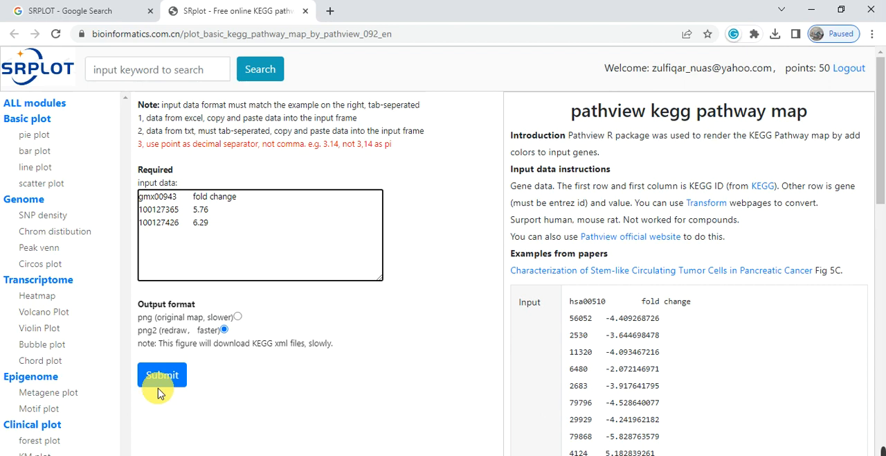
click(162, 374)
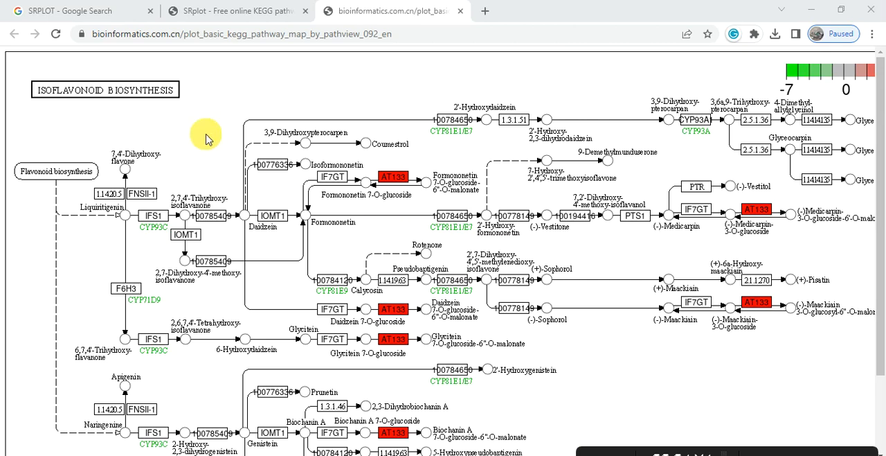
mouse_move(695, 188)
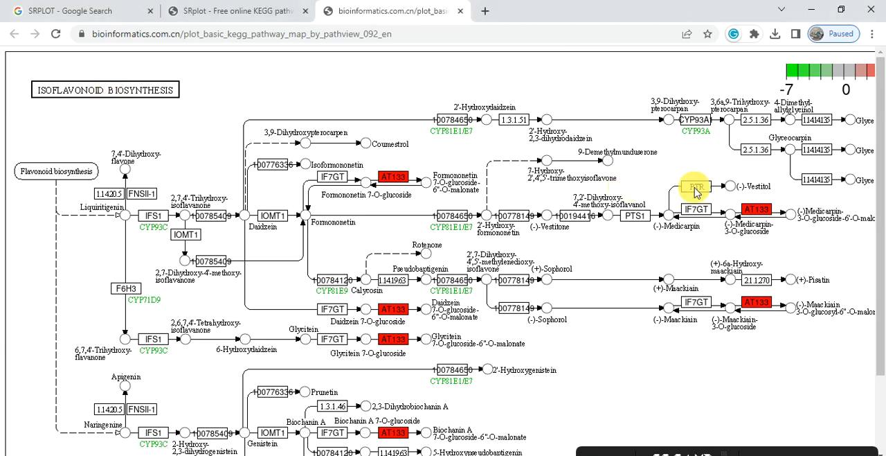
Scroll through the isoflavonoid biosynthesis map, then return to the SRplot input page.
scroll(down, 3)
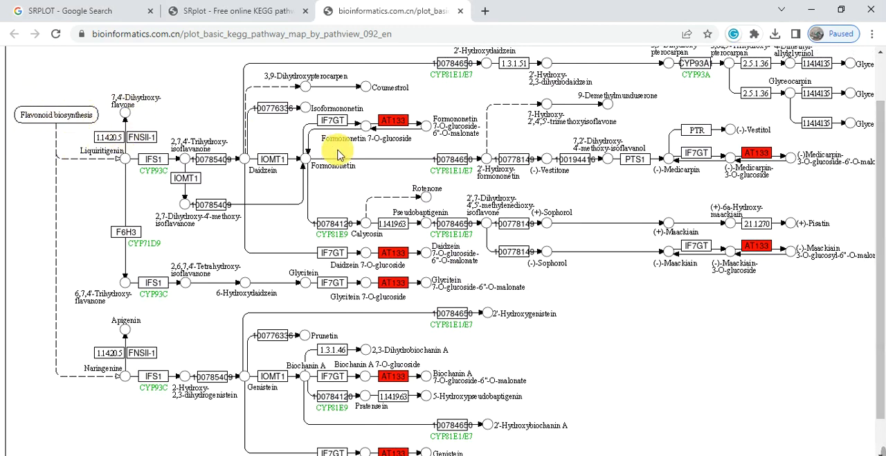
mouse_move(390, 113)
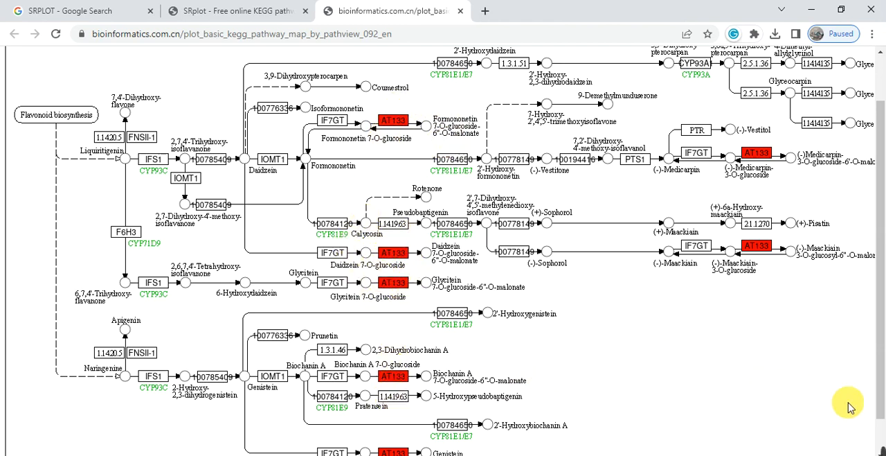
scroll(down, 3)
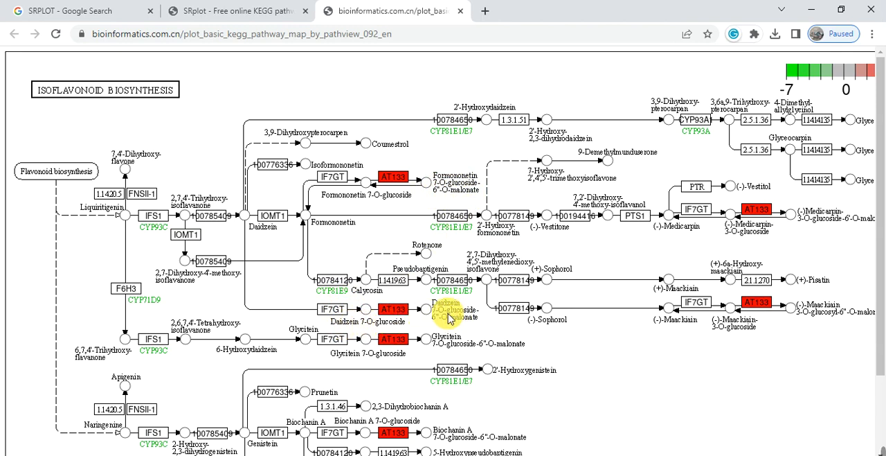
mouse_move(462, 330)
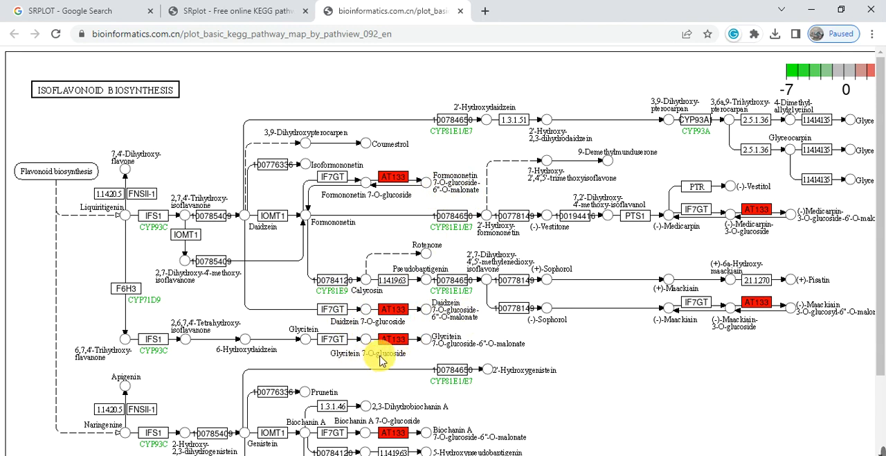
mouse_move(443, 349)
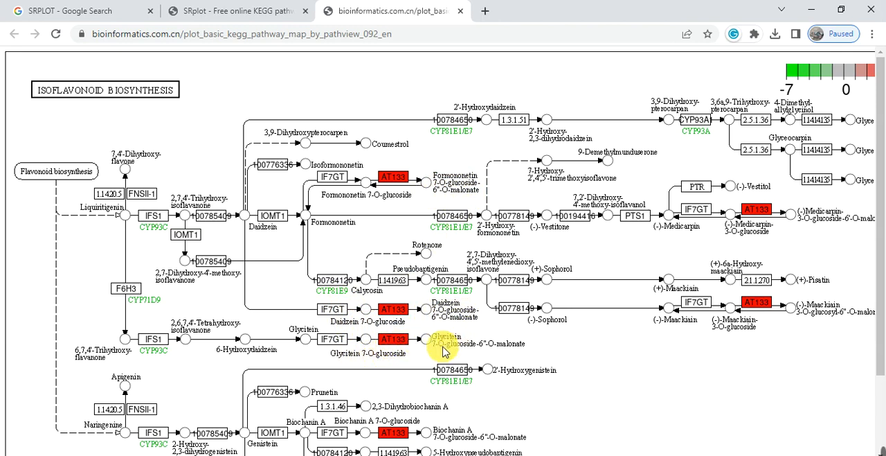
mouse_move(515, 349)
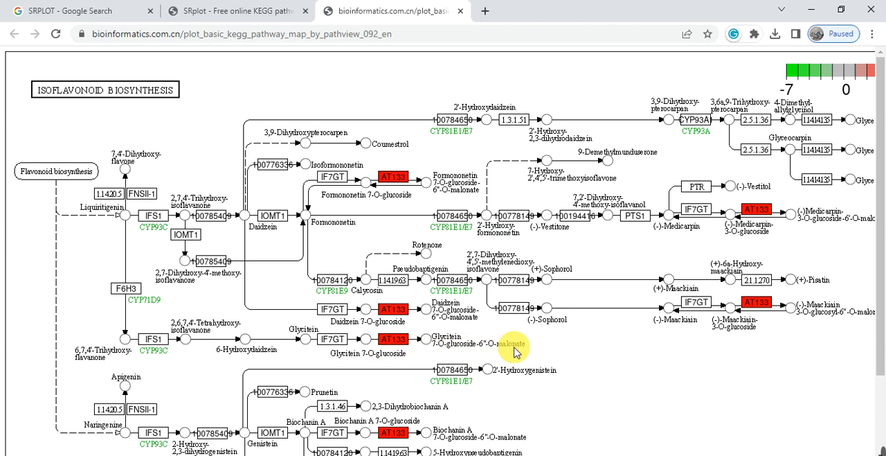
mouse_move(776, 202)
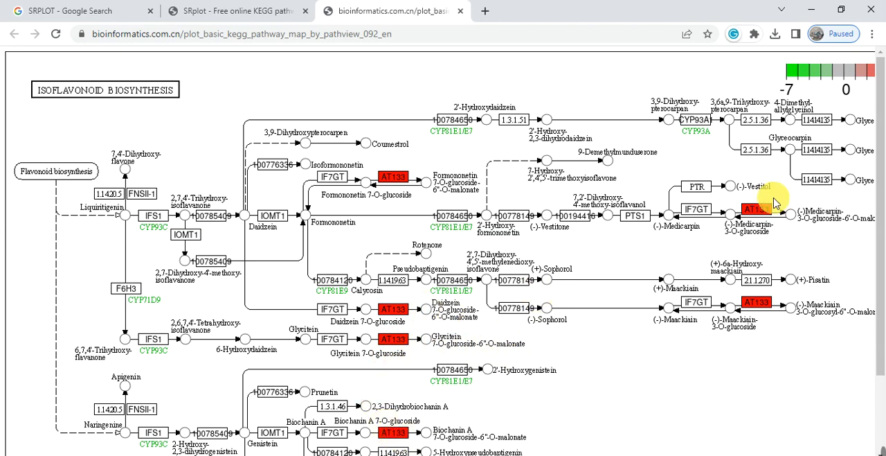
mouse_move(748, 300)
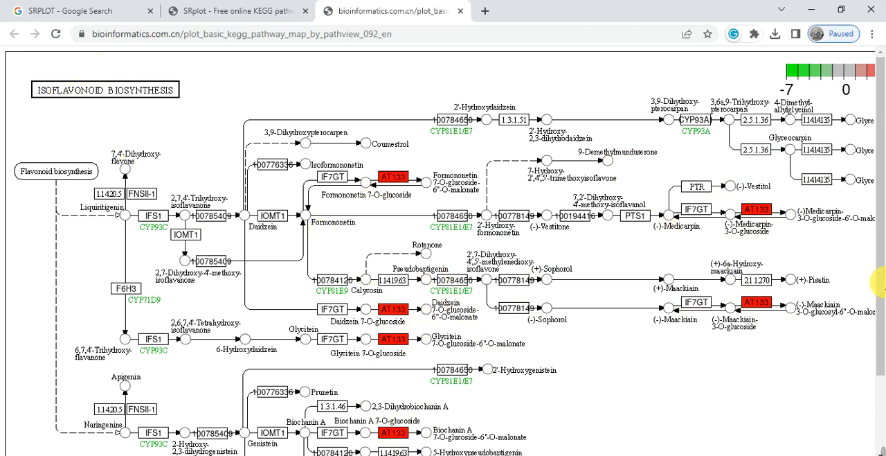
scroll(down, 3)
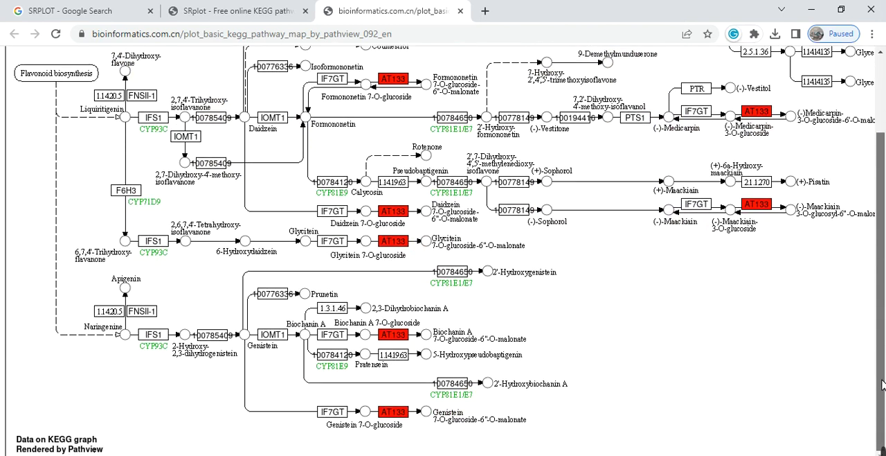
click(238, 11)
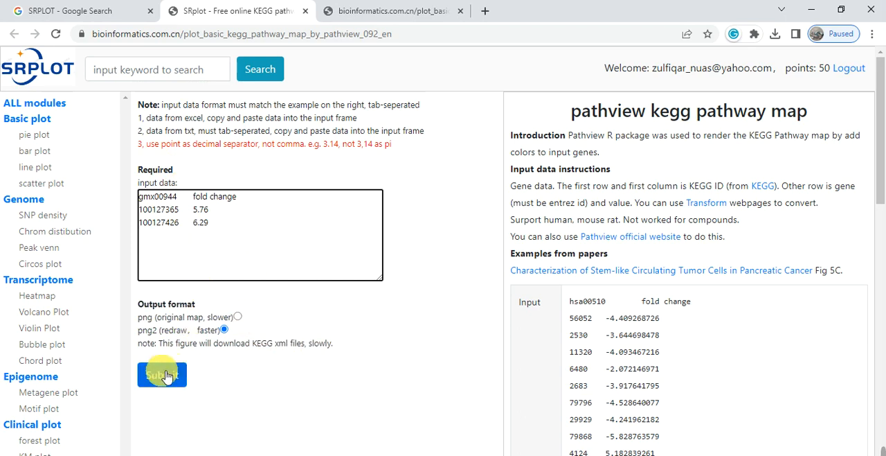
Submit the gmx00944 table to render the flavone and flavonol biosynthesis map.
click(162, 374)
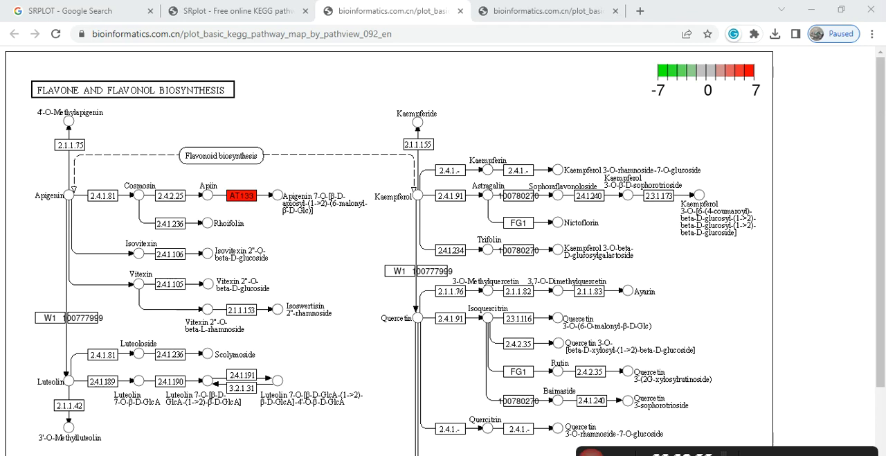
mouse_move(132, 68)
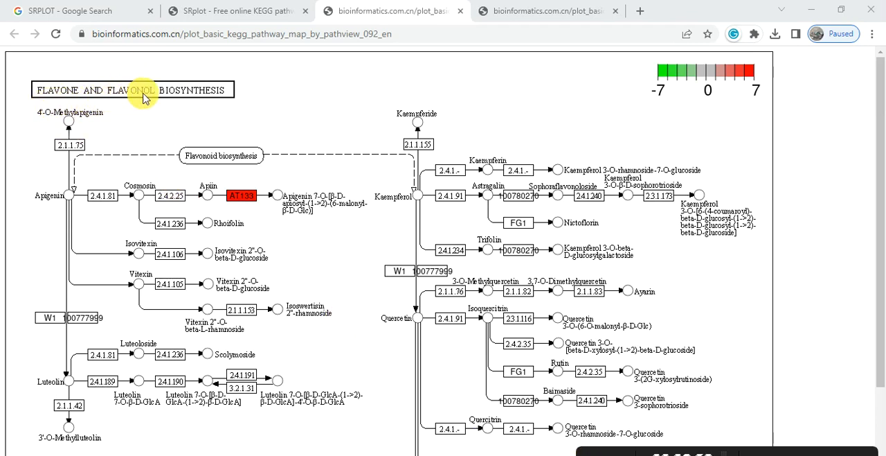
mouse_move(302, 248)
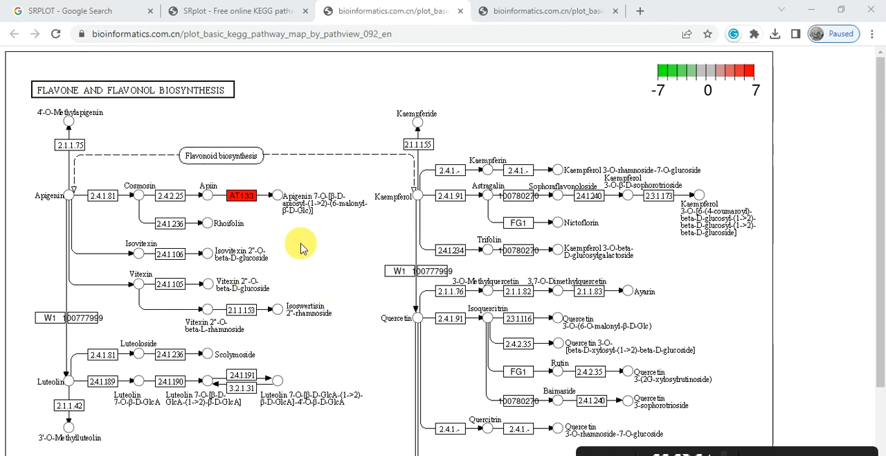
mouse_move(208, 187)
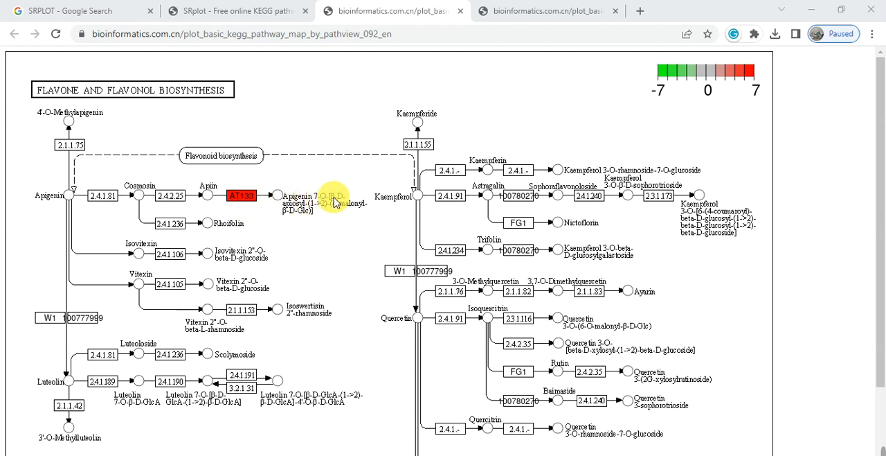
mouse_move(298, 211)
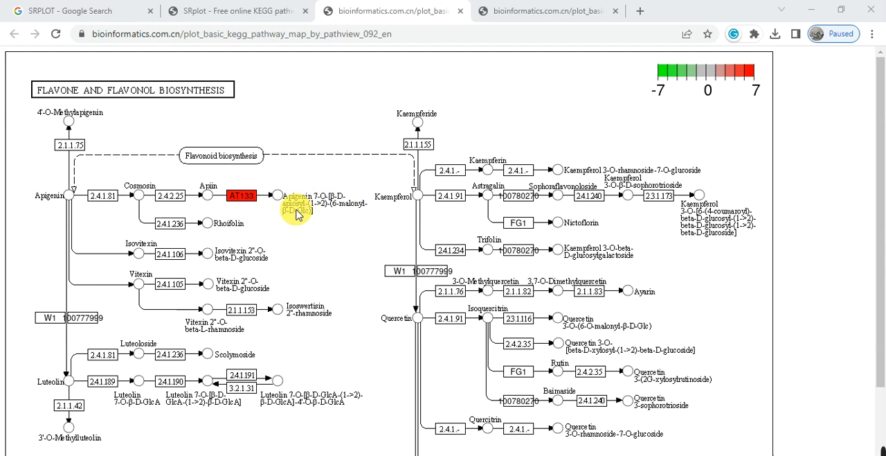
mouse_move(294, 225)
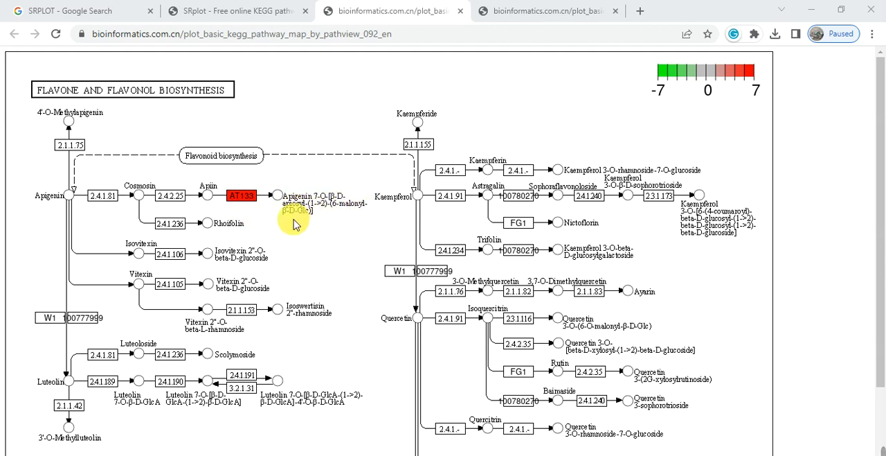
mouse_move(318, 219)
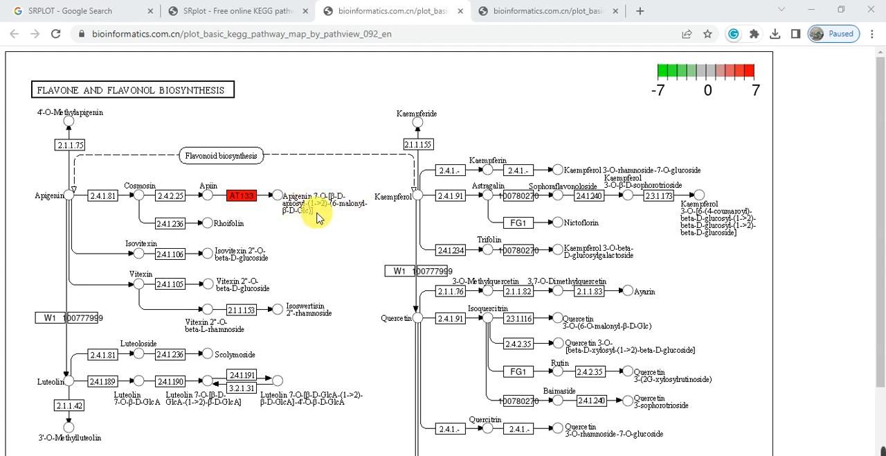
mouse_move(62, 110)
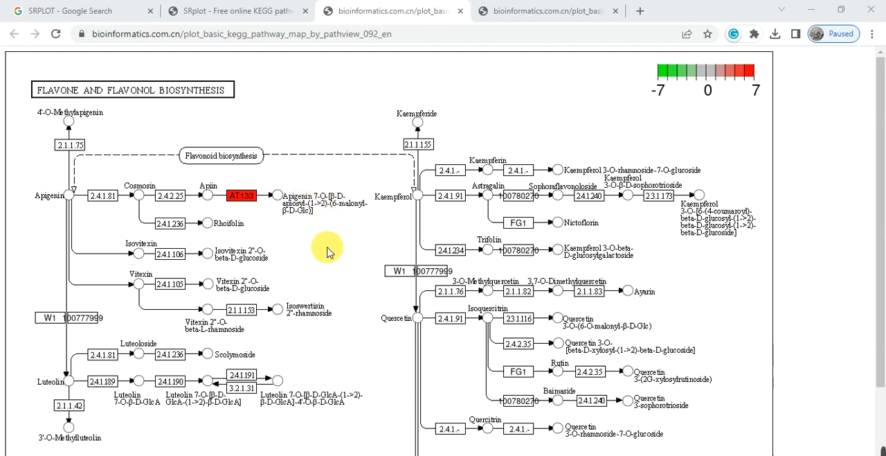
mouse_move(413, 270)
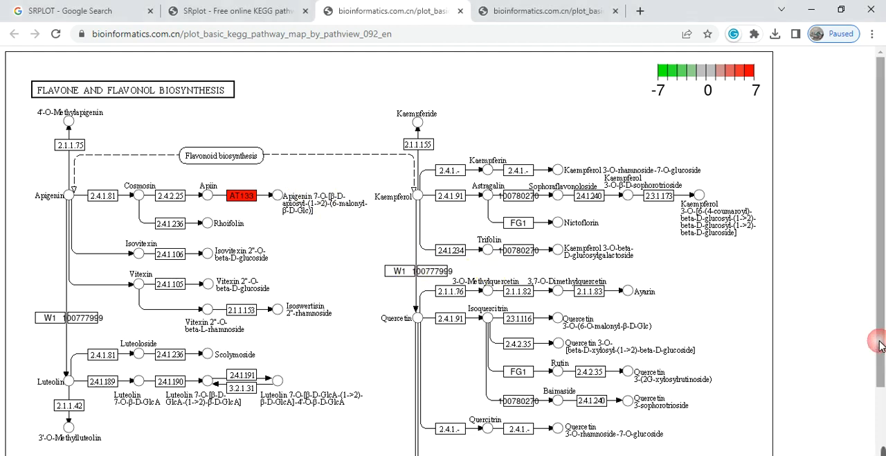
Scroll down the flavone and flavonol map to the quercetin and myricetin branches.
scroll(down, 3)
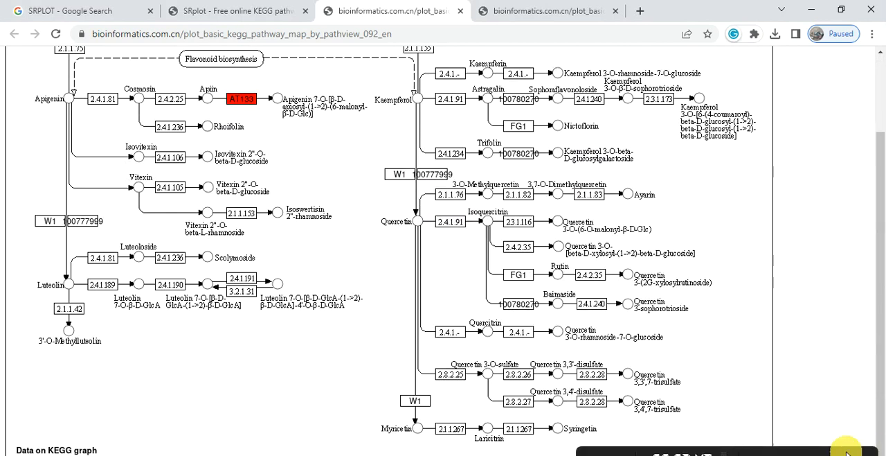
mouse_move(815, 343)
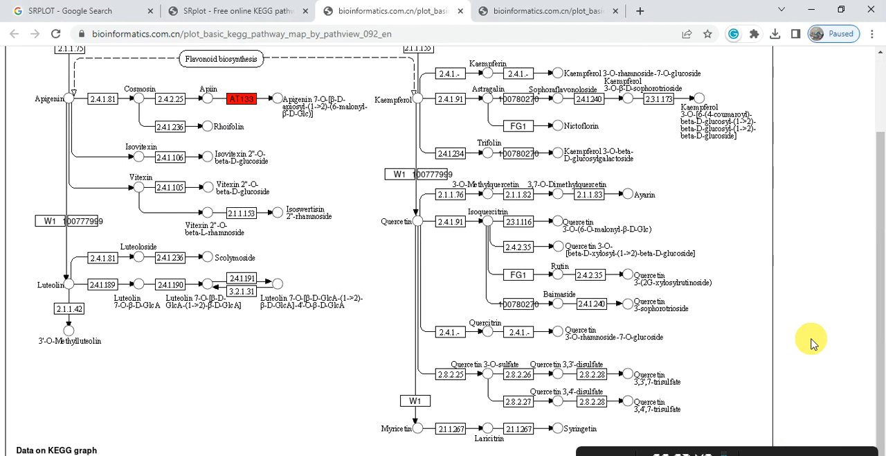